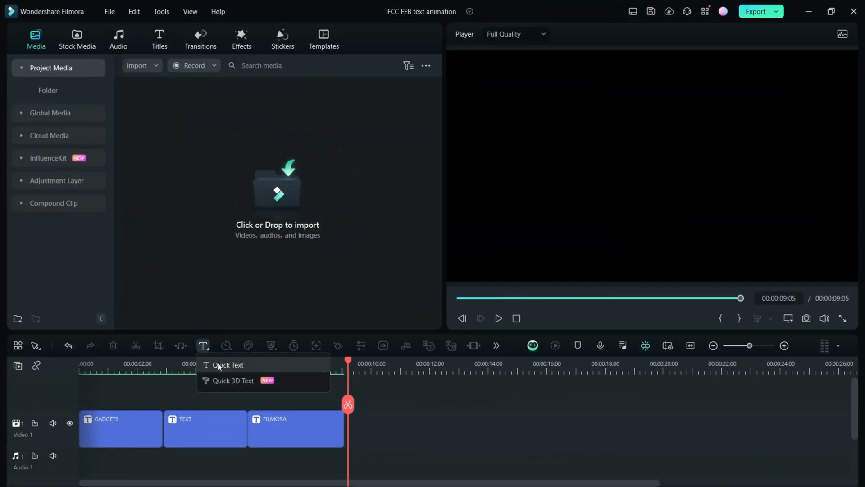
Step: Add a Quick Text clip reading WONDERSHARE / FILMORA 13 in Barlow Black, size 120
left_click(228, 365)
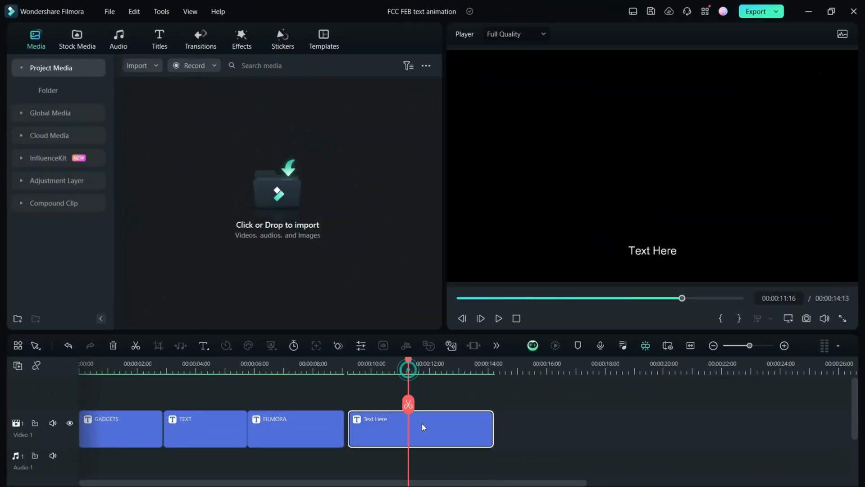
double_click(423, 428)
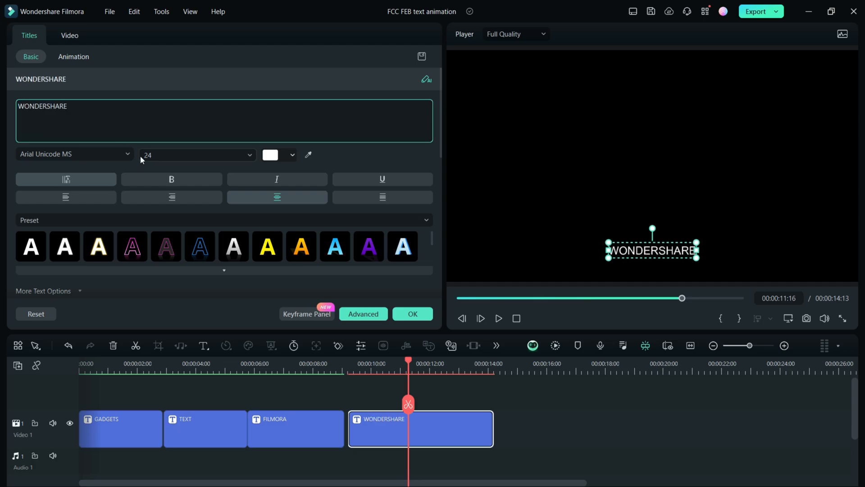
left_click(74, 153)
type("FILMORA 13")
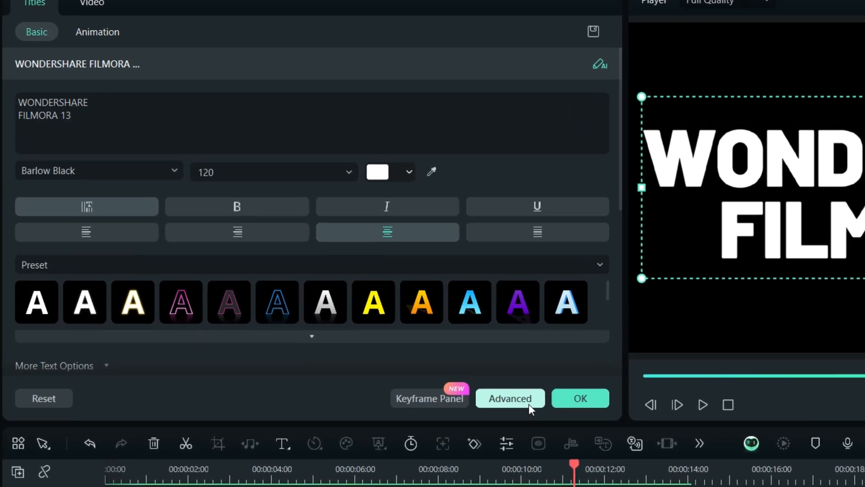
Step: Preview the FireNoise, RGB and Saber Fire loop presets, then apply Reflection to the title
left_click(95, 32)
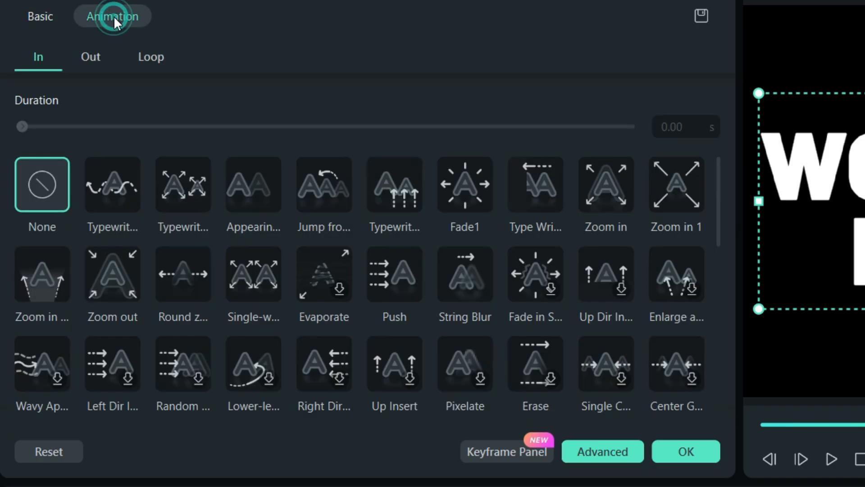
left_click(150, 57)
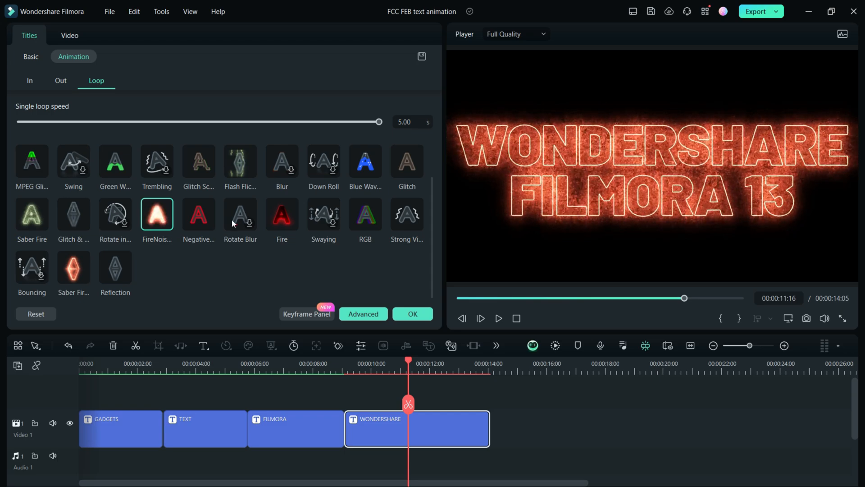
left_click(365, 214)
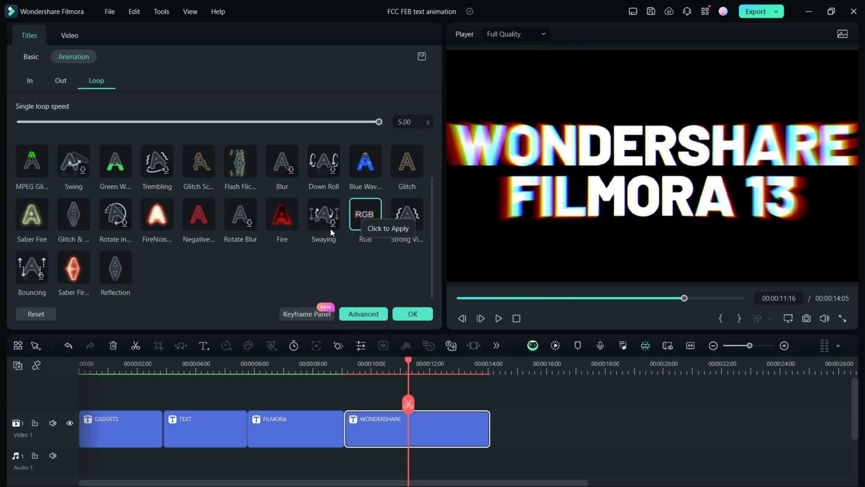
left_click(73, 266)
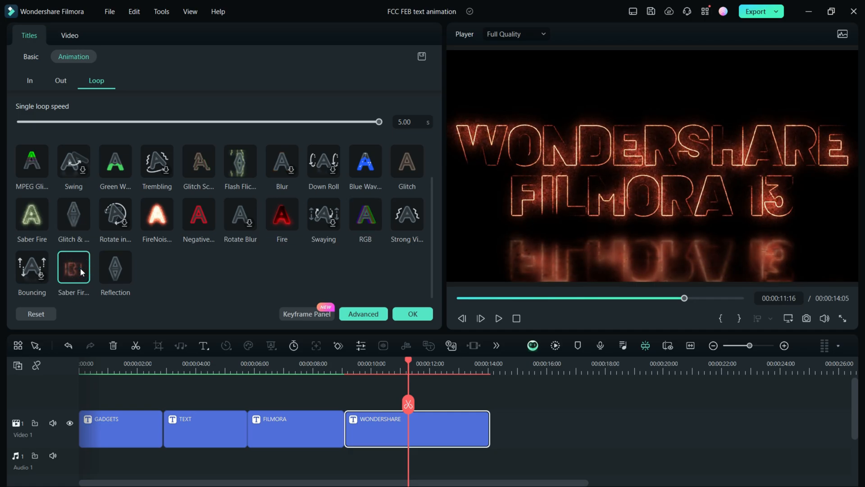
left_click(115, 267)
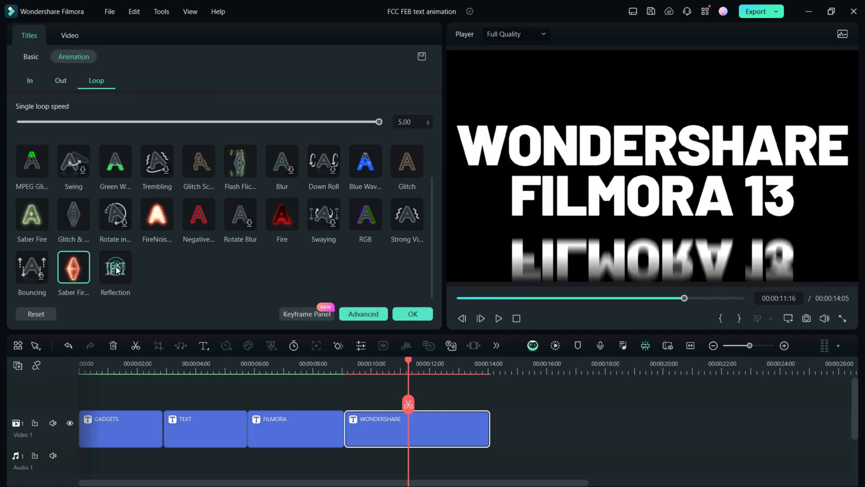
left_click(115, 267)
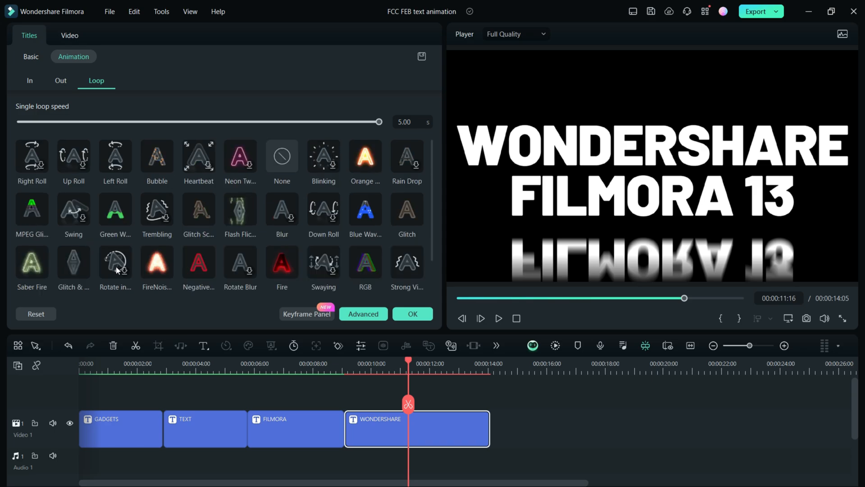
Step: Try glitch, green, flicker, orange glow, Bubble and negative-colour loops, settling on Bouncing at 1.63 s
left_click(31, 209)
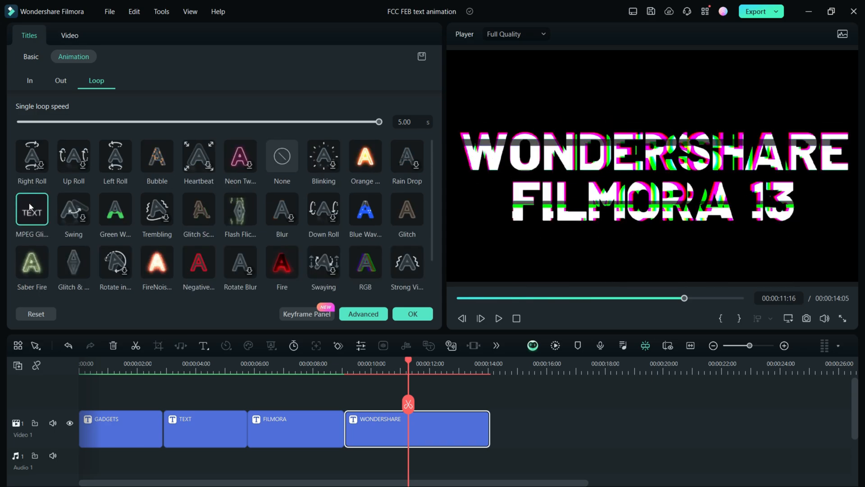
left_click(115, 210)
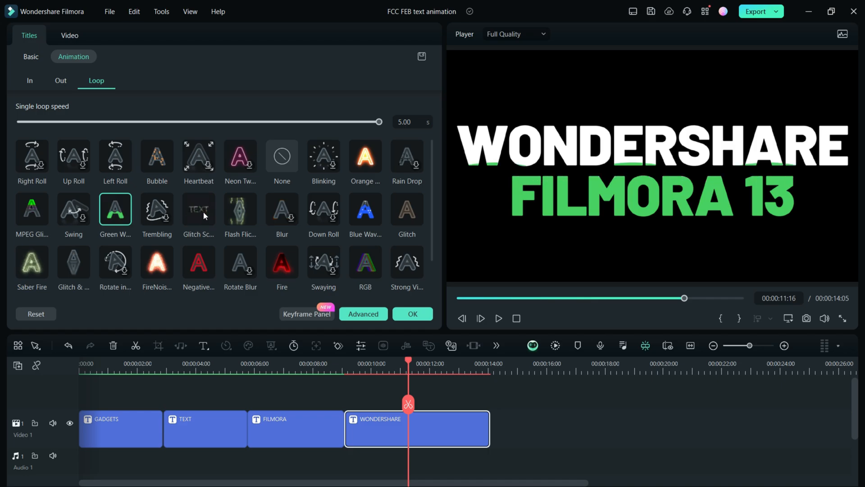
left_click(198, 208)
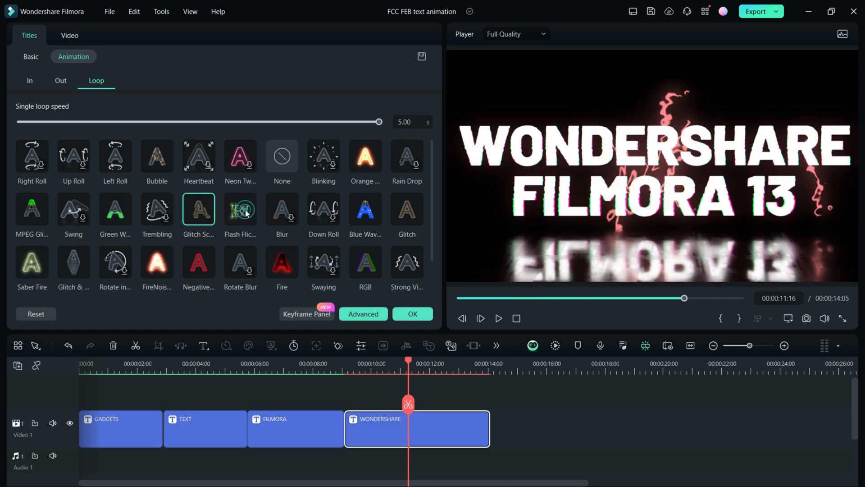
left_click(240, 209)
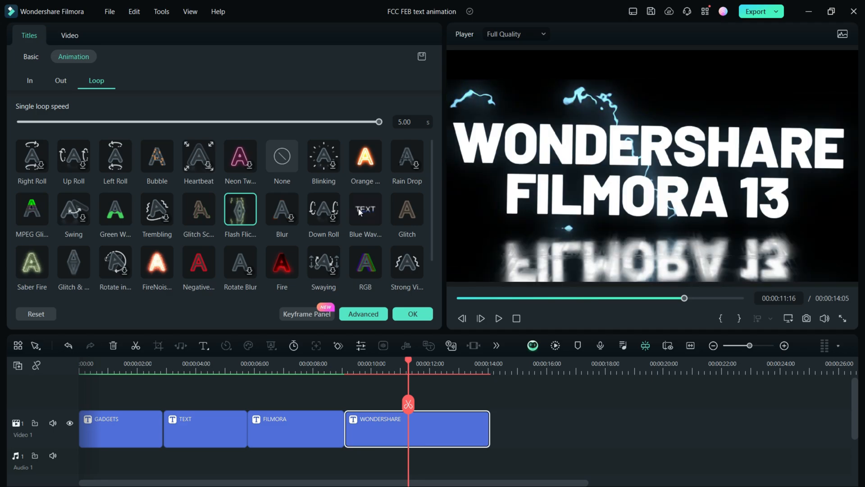
left_click(366, 156)
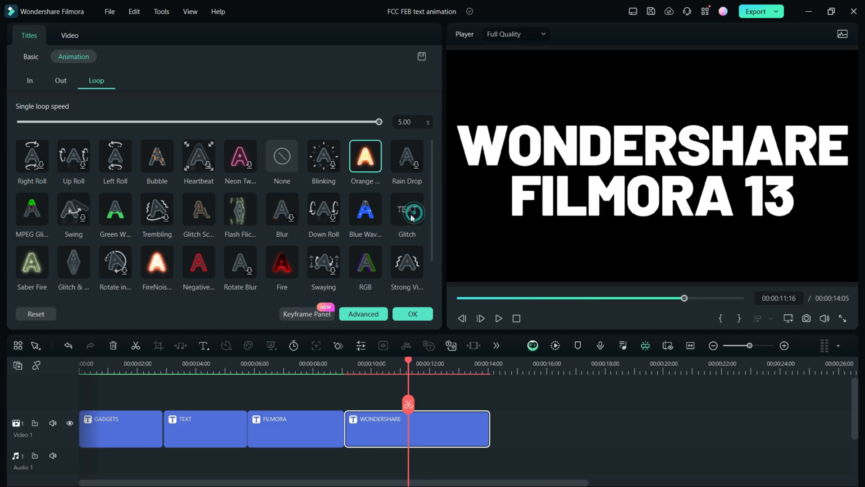
mouse_move(409, 212)
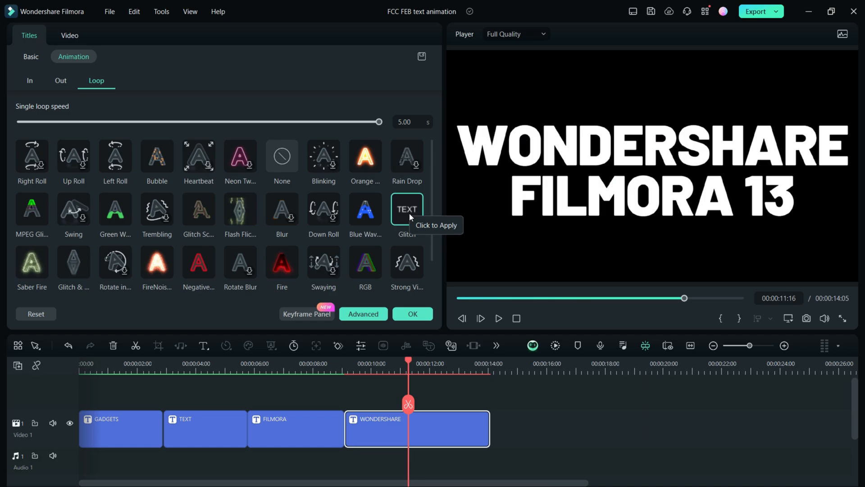
left_click(157, 157)
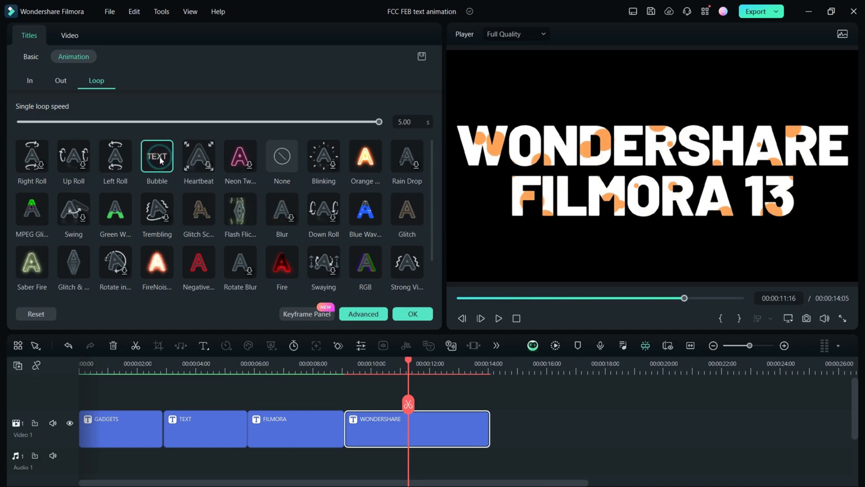
mouse_move(161, 158)
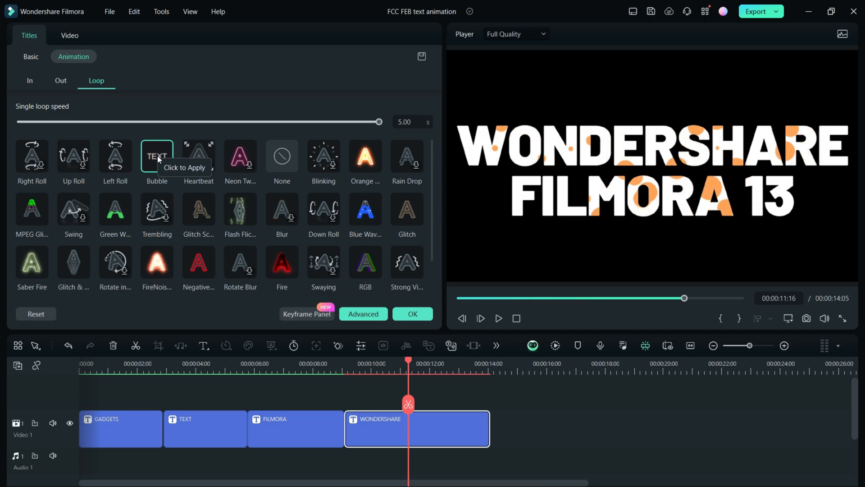
left_click(198, 261)
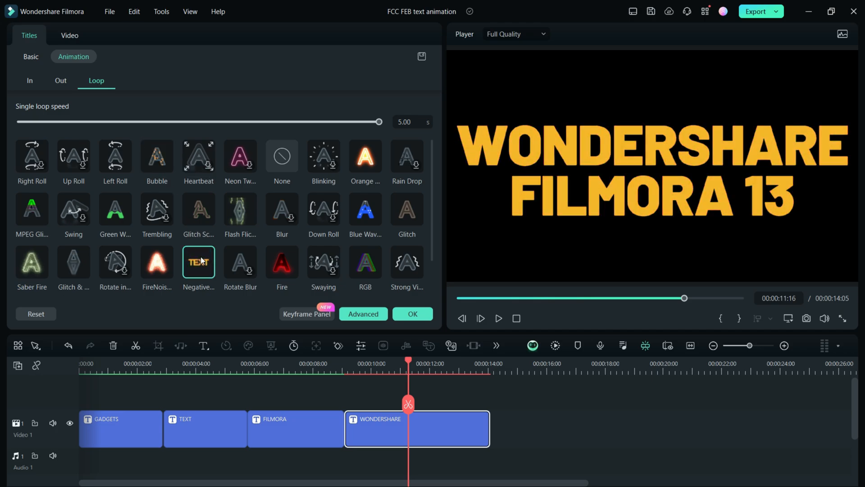
mouse_move(49, 267)
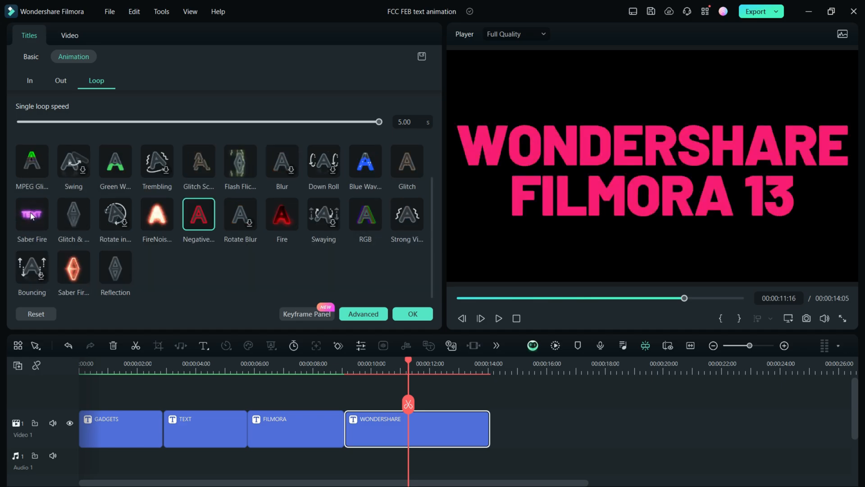
left_click(31, 215)
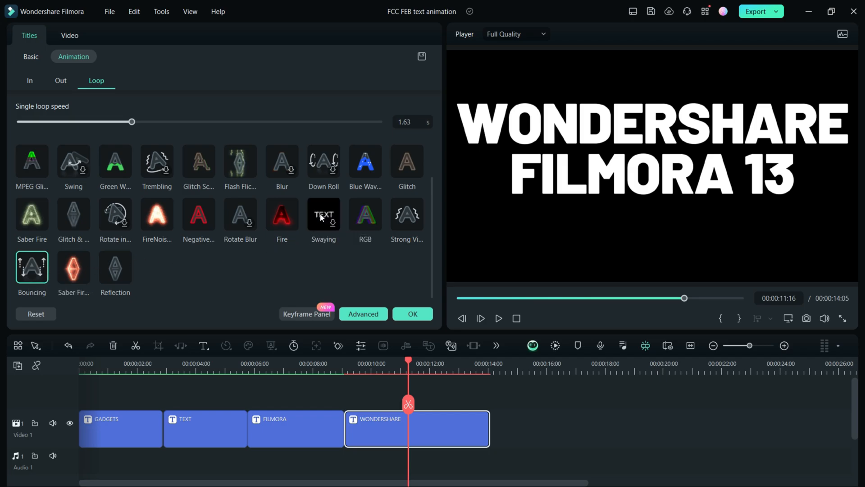
mouse_move(323, 217)
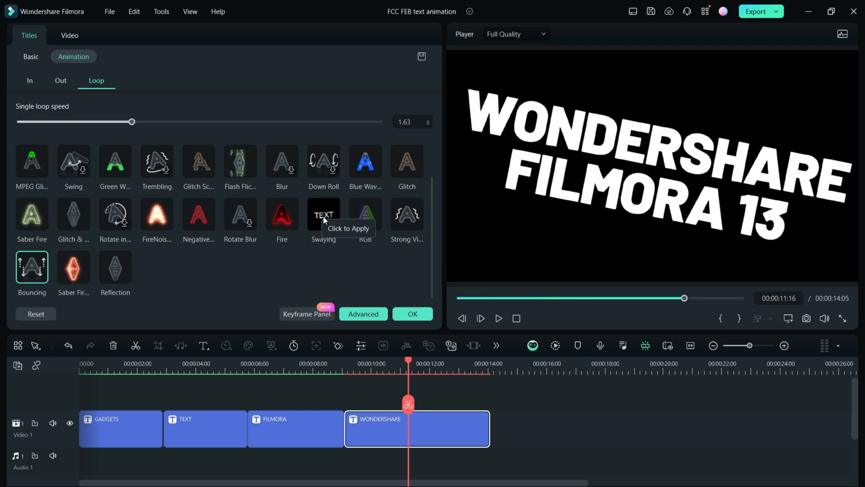
Step: Apply Swaying and sweep the loop speed from 4.7 s to minimum, ending at 2.25 s
left_click_drag(132, 121, 159, 121)
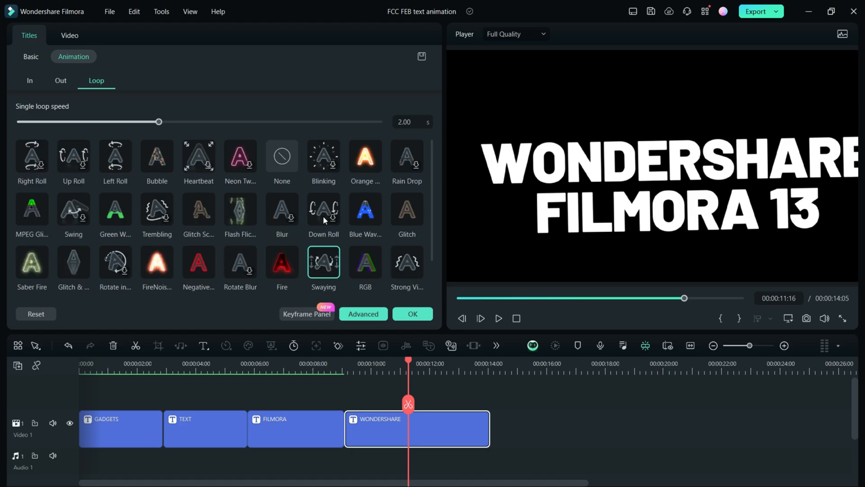
mouse_move(215, 222)
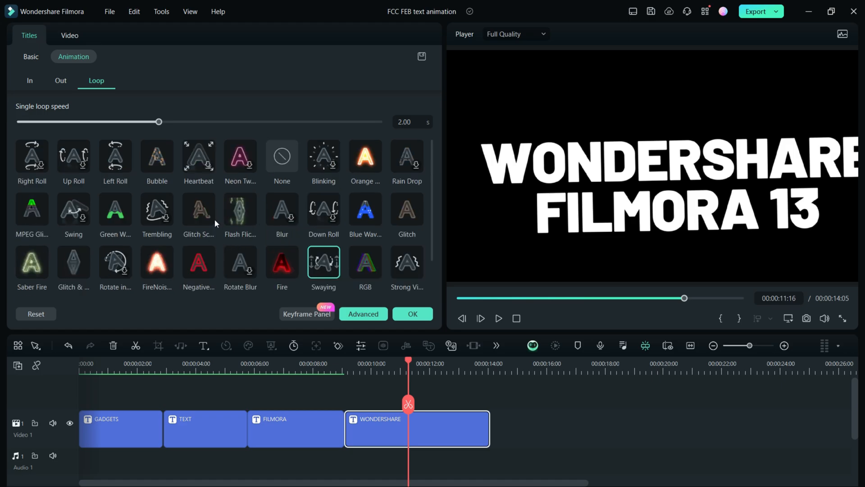
mouse_move(29, 112)
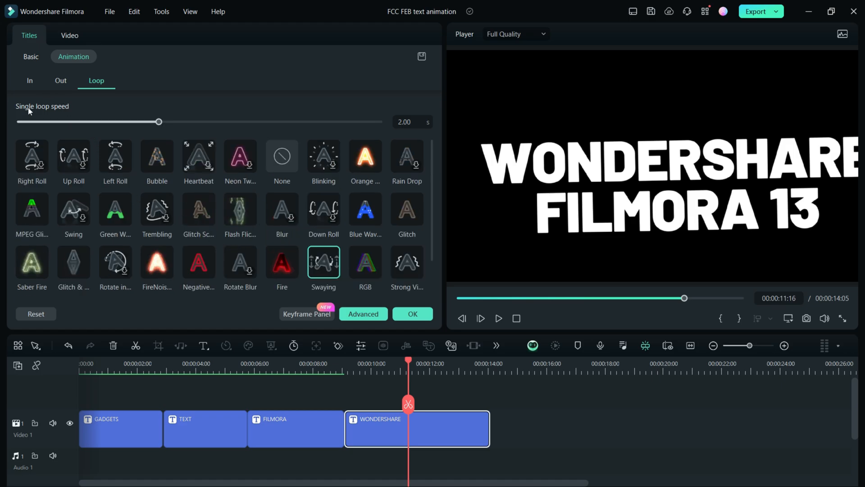
mouse_move(58, 114)
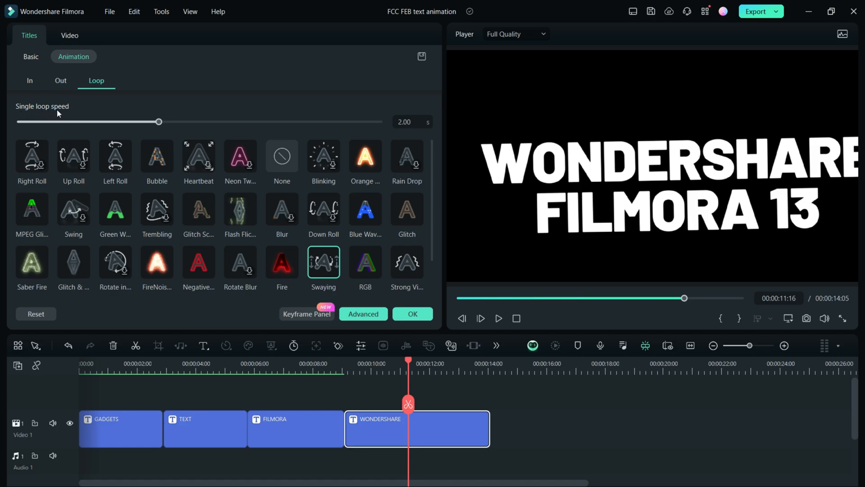
left_click_drag(159, 121, 160, 121)
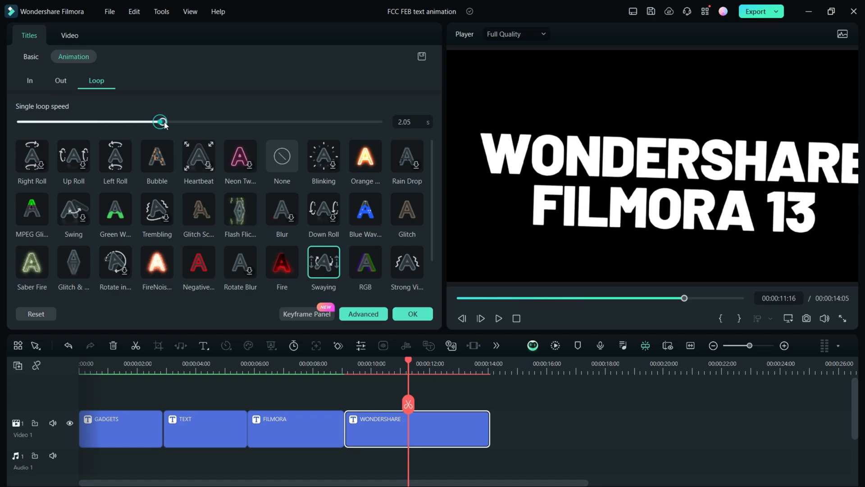
left_click_drag(160, 122, 283, 121)
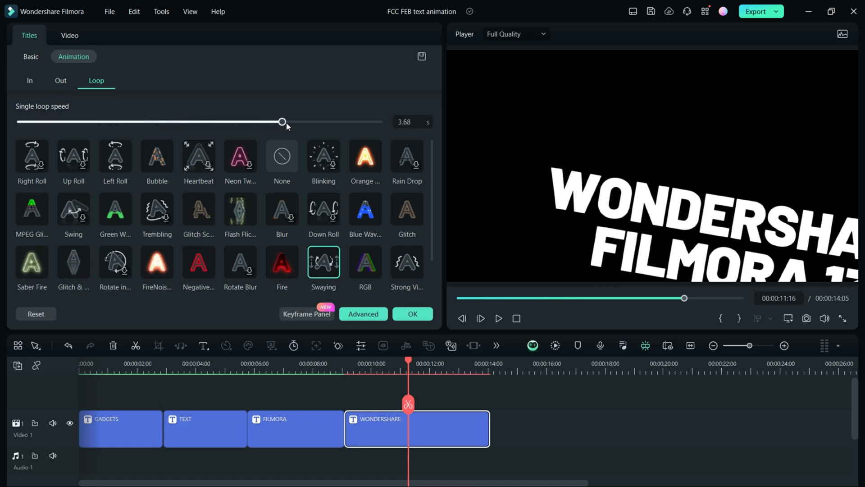
left_click_drag(282, 121, 359, 121)
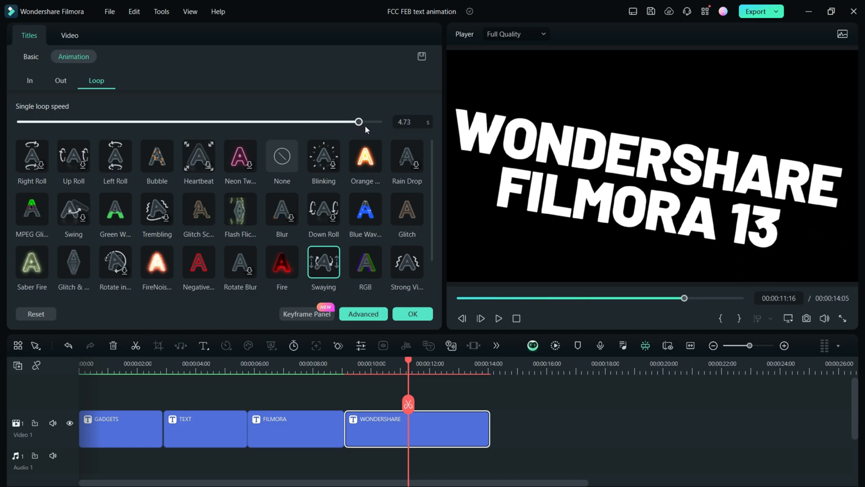
left_click_drag(359, 121, 20, 122)
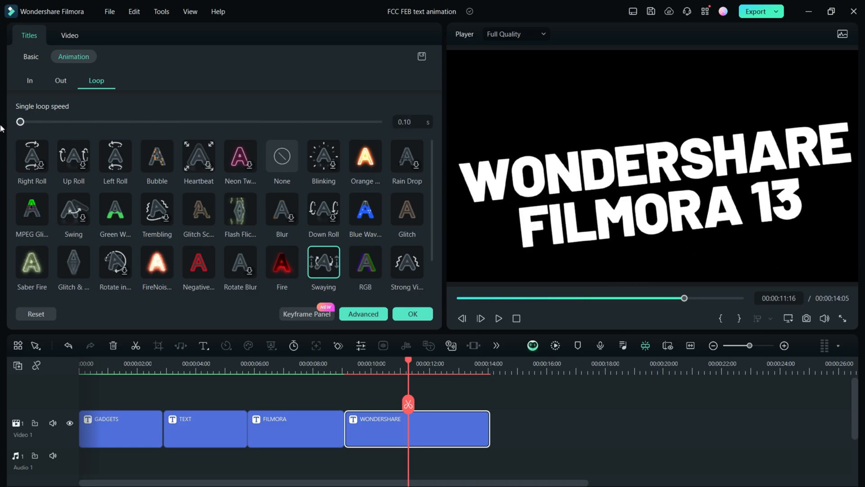
left_click_drag(20, 123, 177, 122)
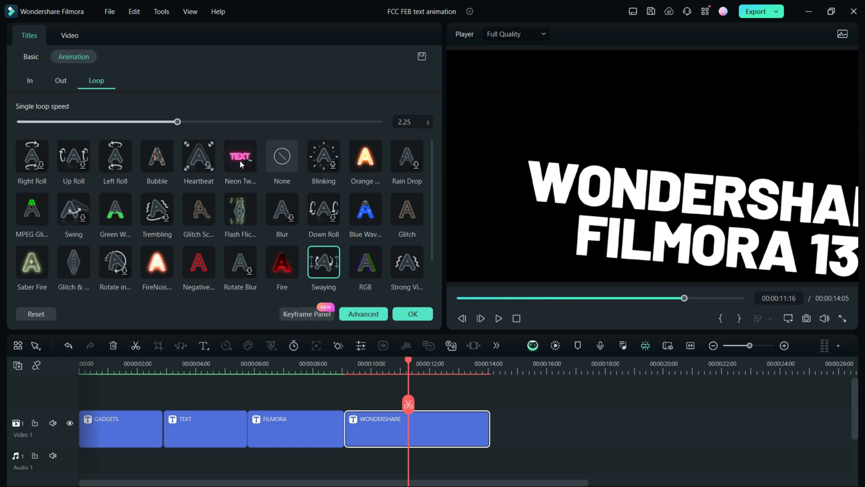
Step: Try the Neon Twinkle and Rain Drop loops, apply RGB, and open Advanced Text Edit
left_click(240, 156)
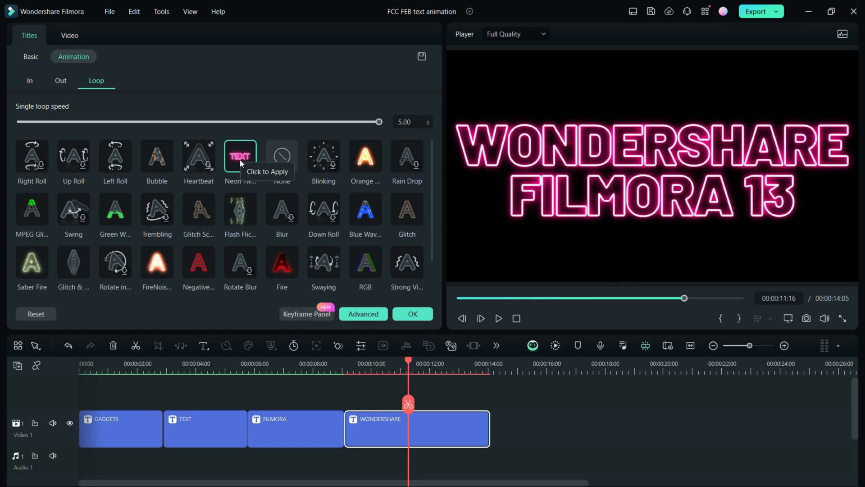
mouse_move(422, 151)
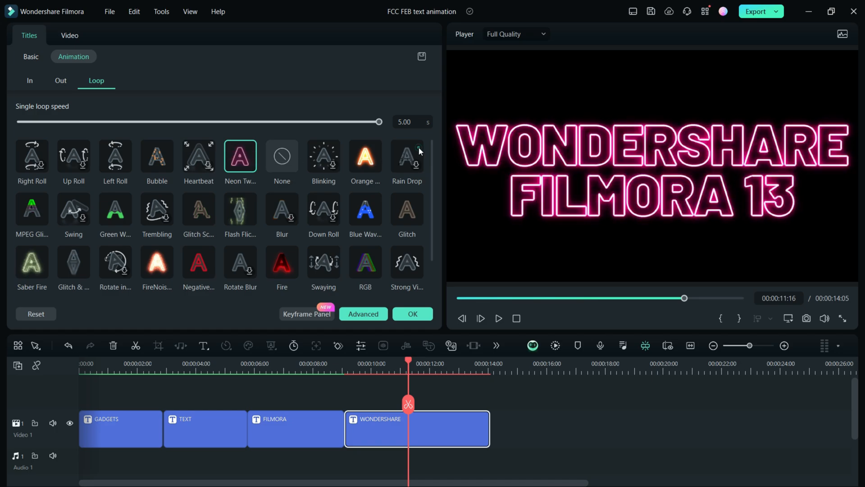
mouse_move(414, 153)
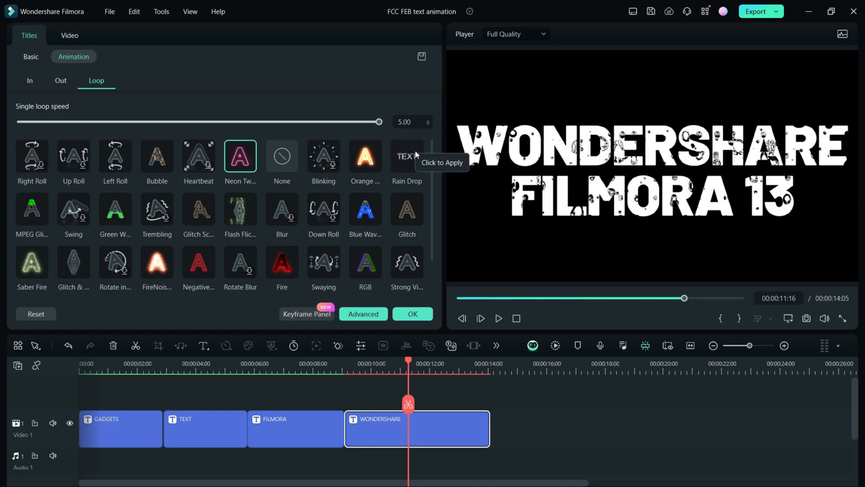
left_click_drag(379, 121, 234, 121)
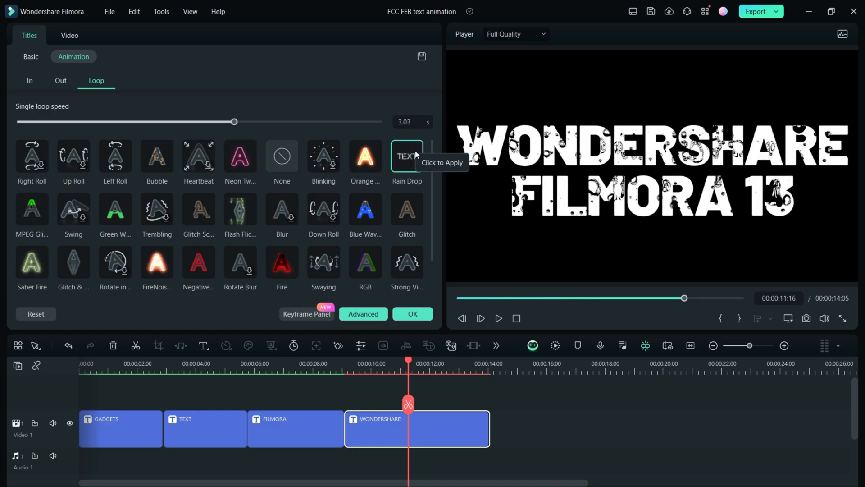
left_click(365, 215)
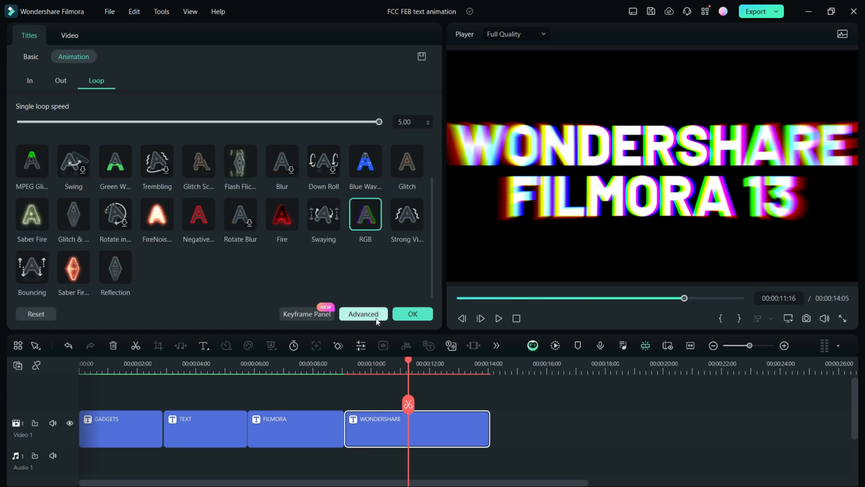
left_click(364, 313)
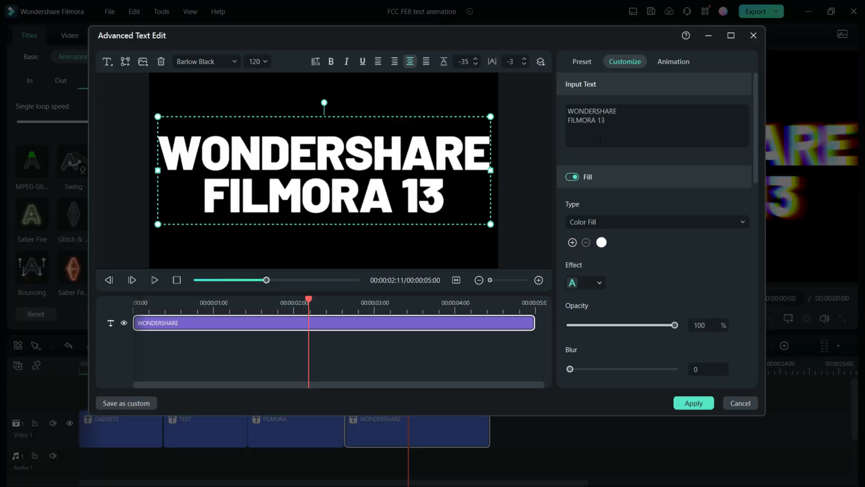
Step: In Advanced Text Edit's Loop animations, try MPEG Glitch, then apply the green loop preset
left_click(673, 62)
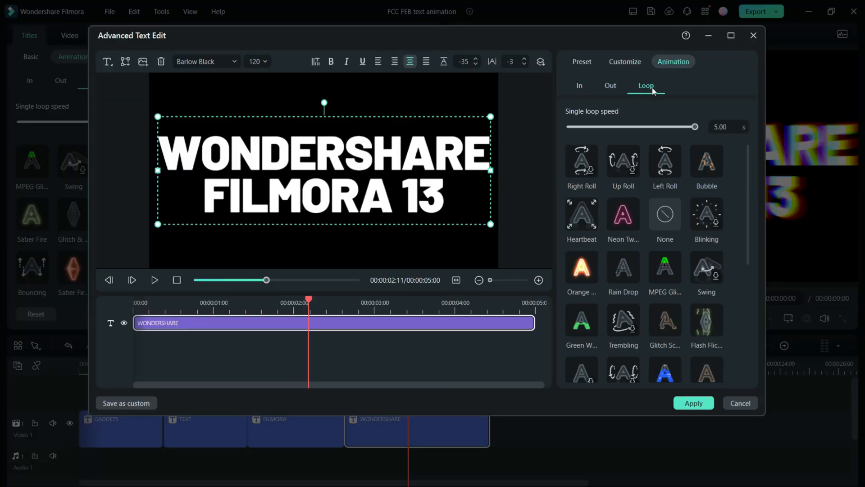
left_click(665, 268)
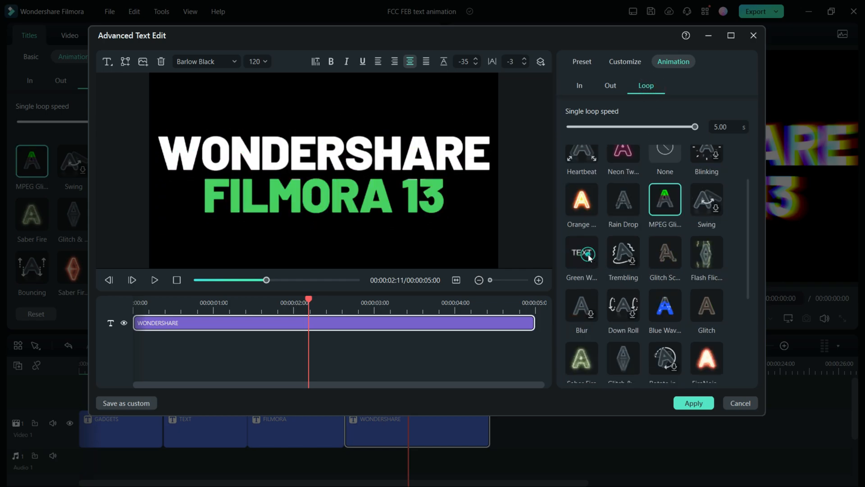
mouse_move(581, 253)
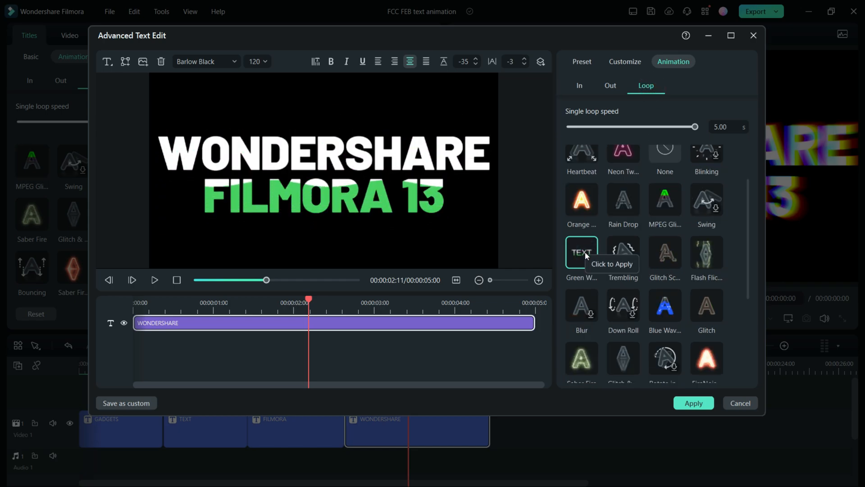
left_click(582, 252)
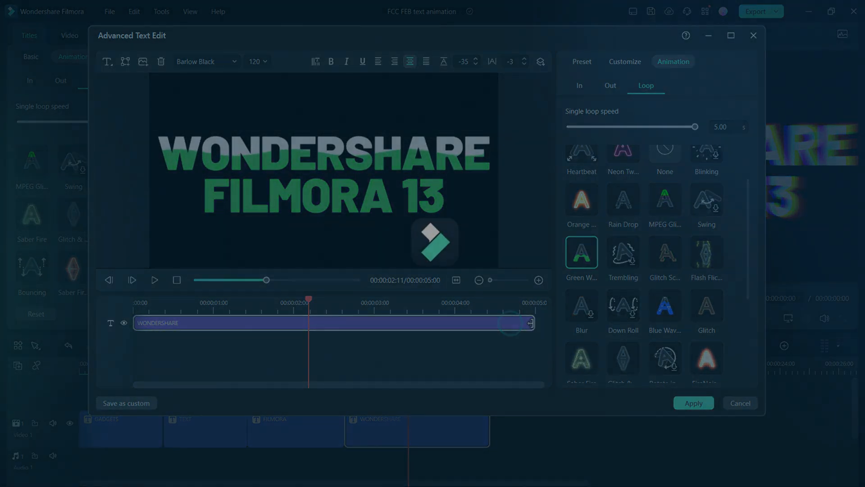